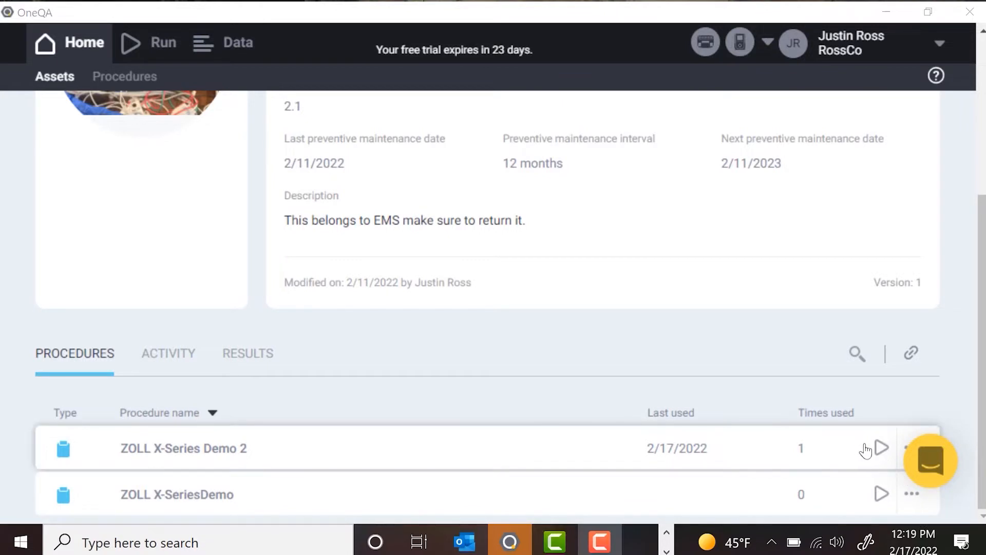
Step: Run the ZOLL X-Series Demo 2 procedure and enter work order ID gert546
{"action": "left_click", "coordinate": [880, 448]}
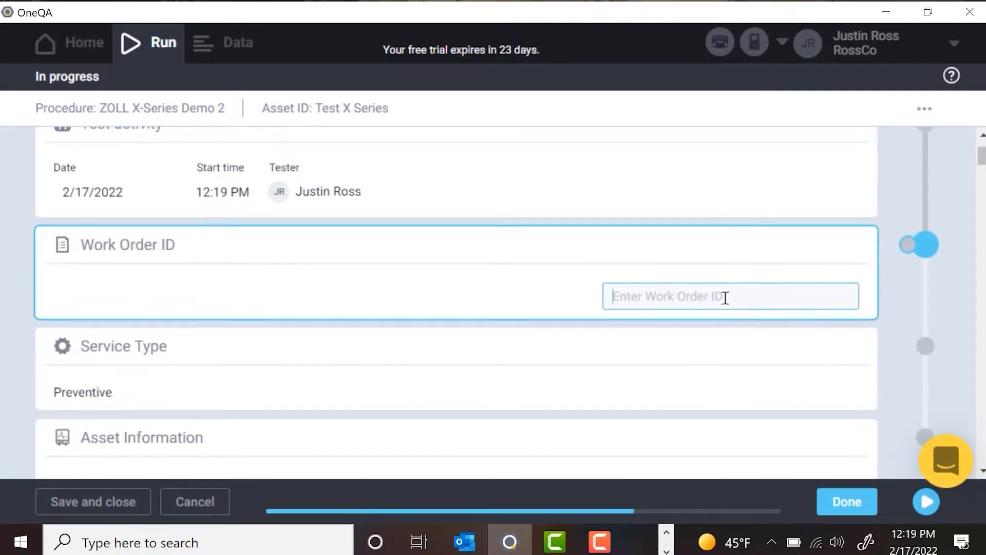
{"action": "type", "text": "gert"}
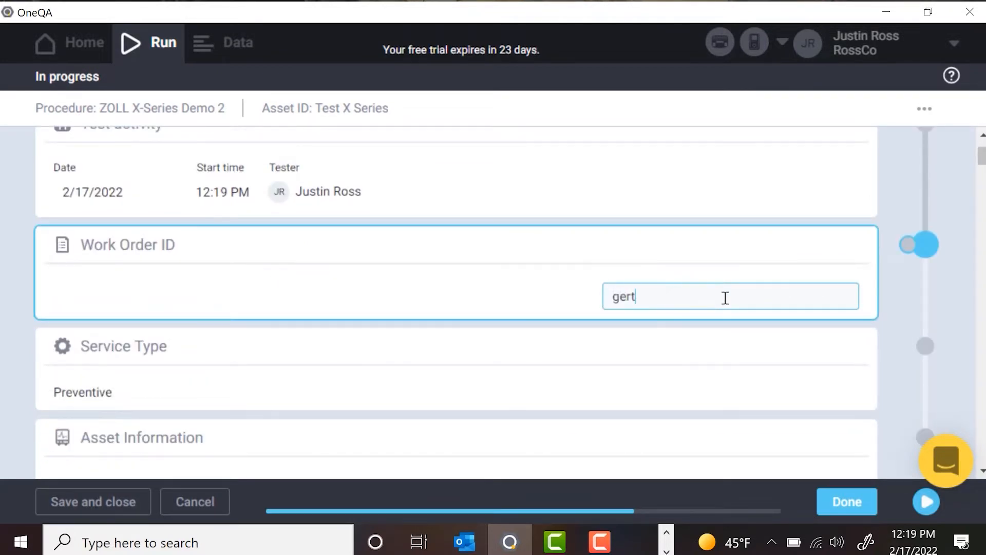
{"action": "type", "text": "546"}
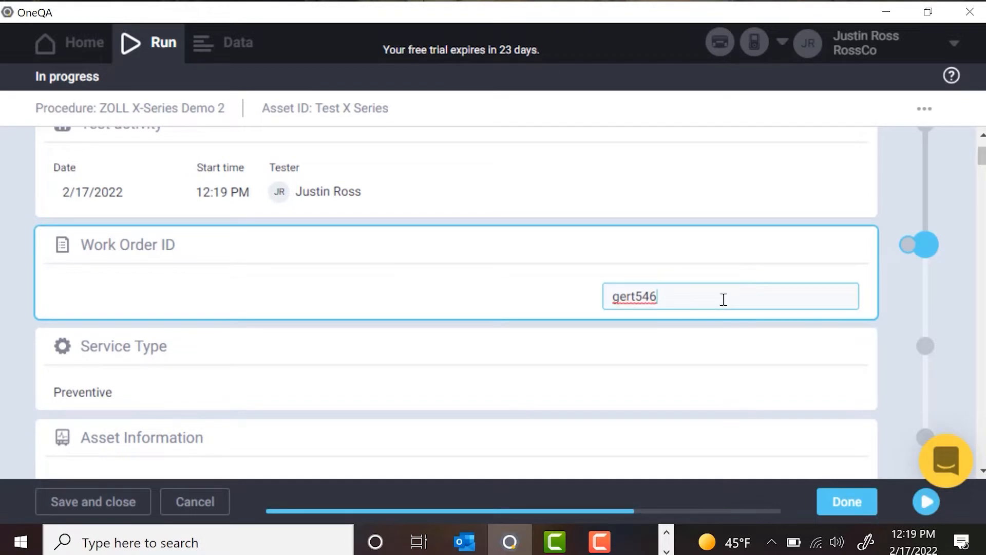
{"action": "scroll", "scroll_direction": "down", "scroll_amount": 3}
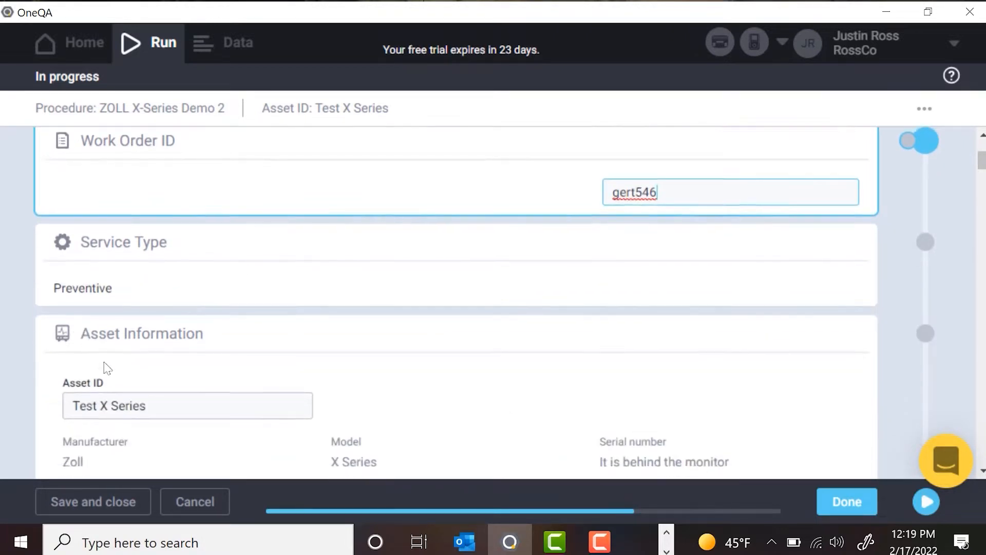
{"action": "scroll", "scroll_direction": "down", "scroll_amount": 3}
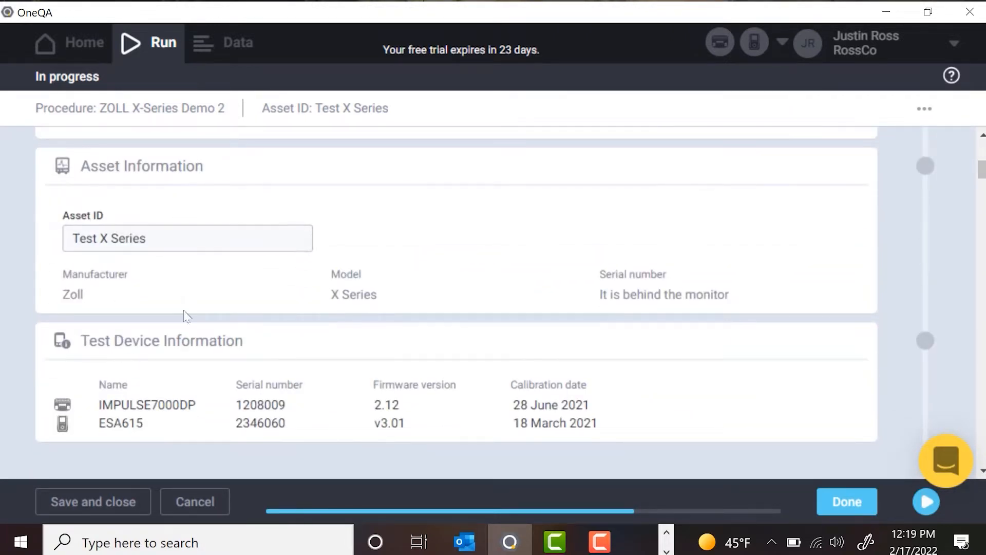
{"action": "scroll", "scroll_direction": "down", "scroll_amount": 3}
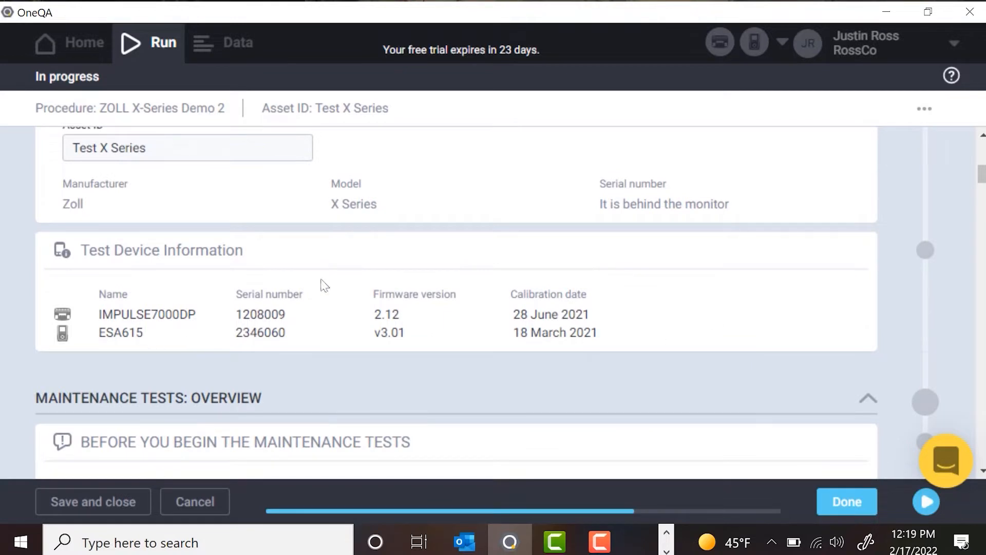
{"action": "mouse_move", "coordinate": [461, 323]}
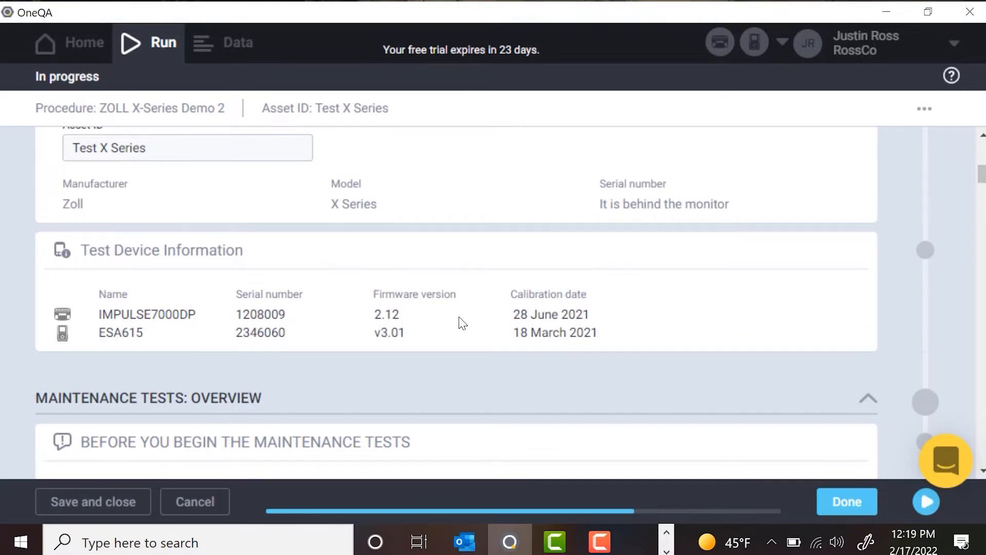
{"action": "scroll", "scroll_direction": "down", "scroll_amount": 3}
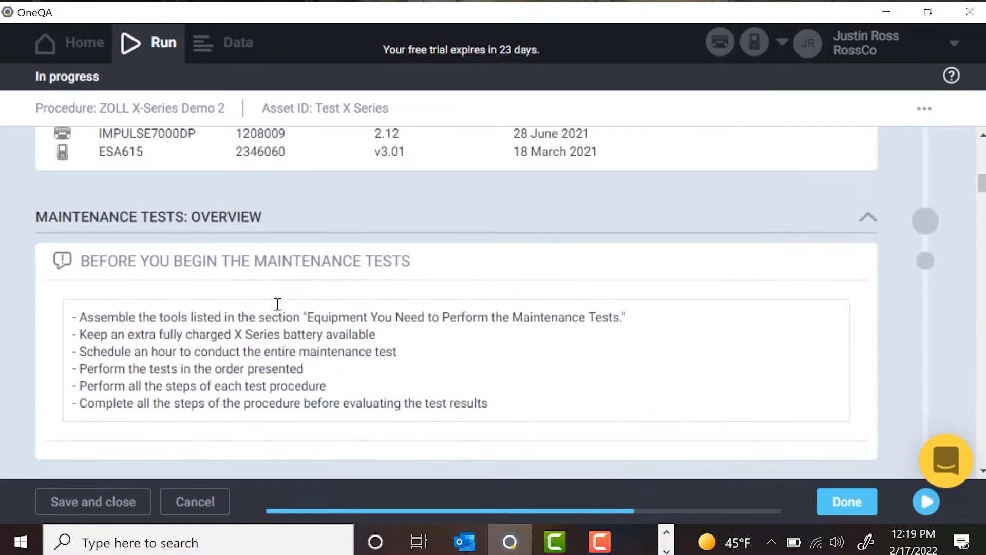
{"action": "scroll", "scroll_direction": "down", "scroll_amount": 3}
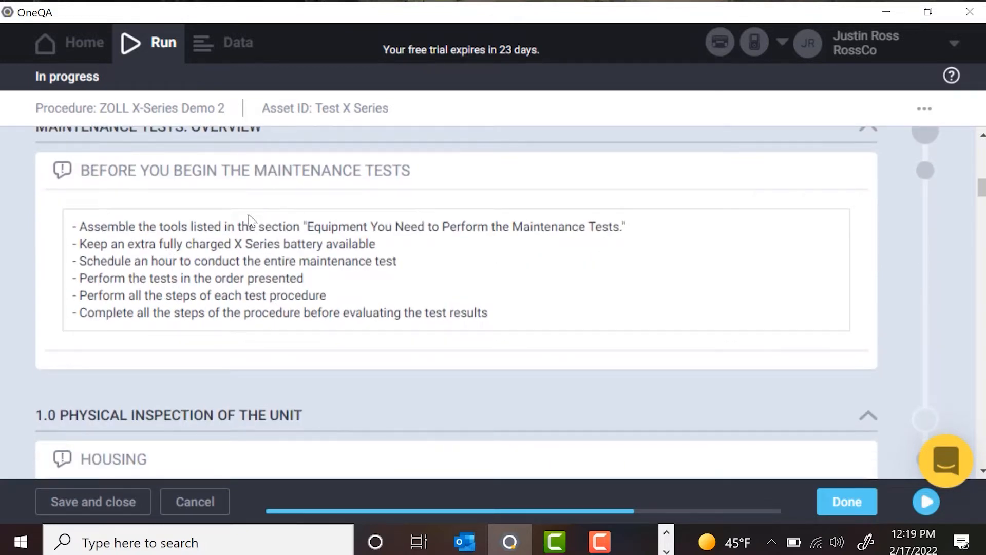
{"action": "mouse_move", "coordinate": [305, 296]}
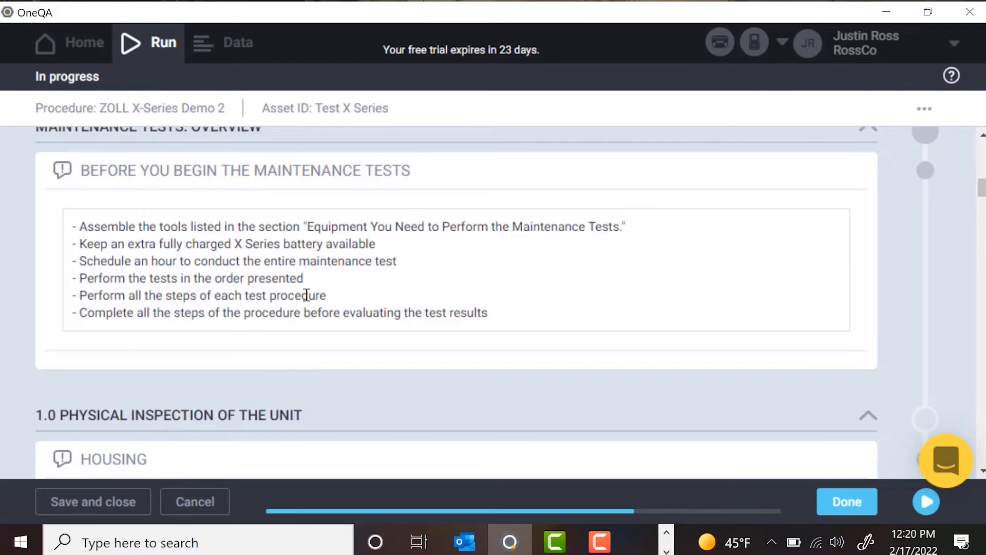
Step: Record housing checks: unit clean passed, no excessive wear passed, handle check failed
{"action": "scroll", "scroll_direction": "down", "scroll_amount": 3}
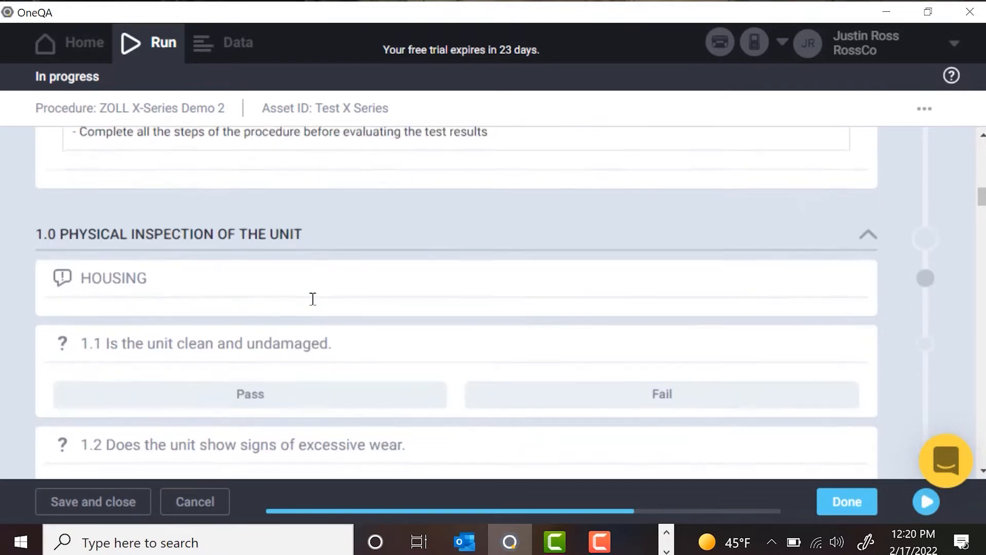
{"action": "scroll", "scroll_direction": "down", "scroll_amount": 3}
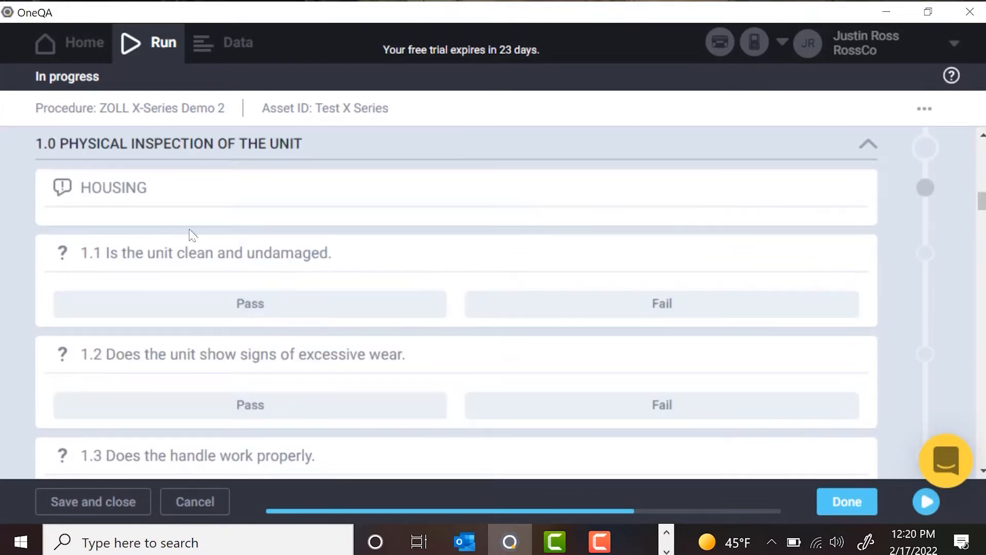
{"action": "mouse_move", "coordinate": [663, 157]}
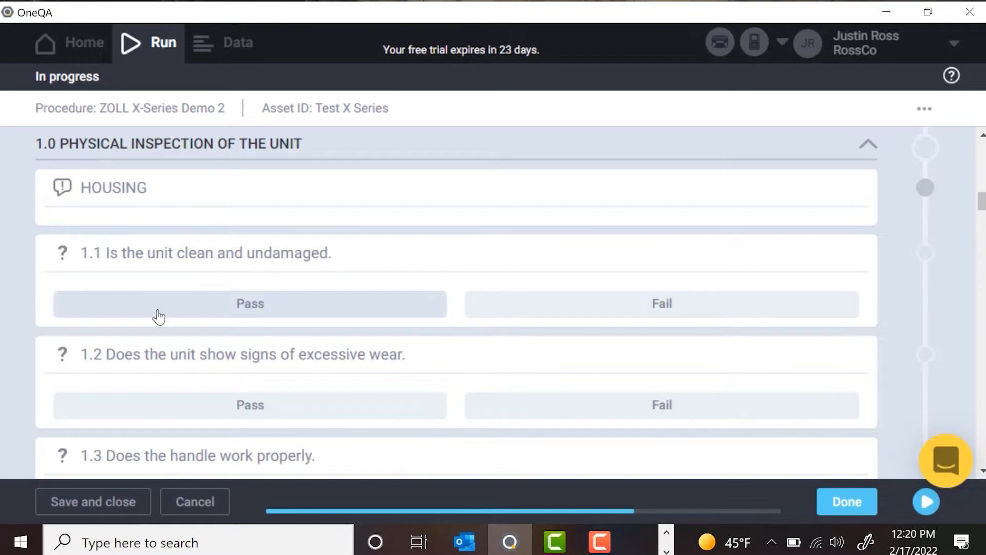
{"action": "left_click", "coordinate": [250, 303]}
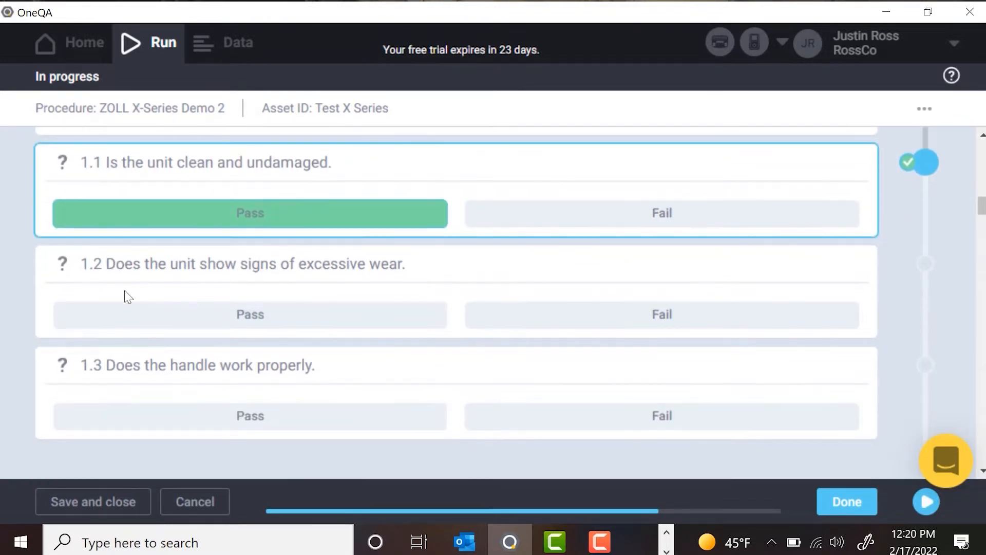
{"action": "left_click", "coordinate": [250, 314]}
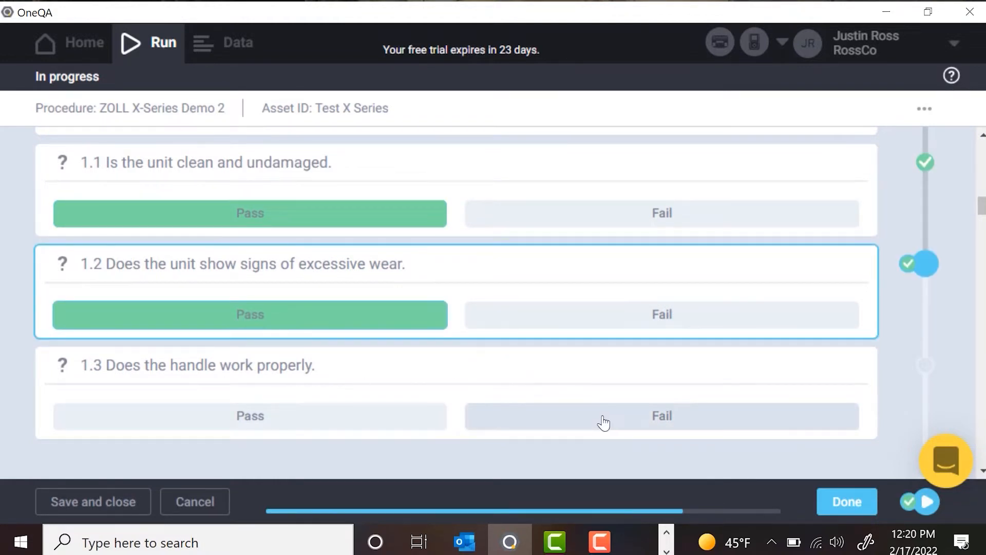
{"action": "left_click", "coordinate": [661, 416]}
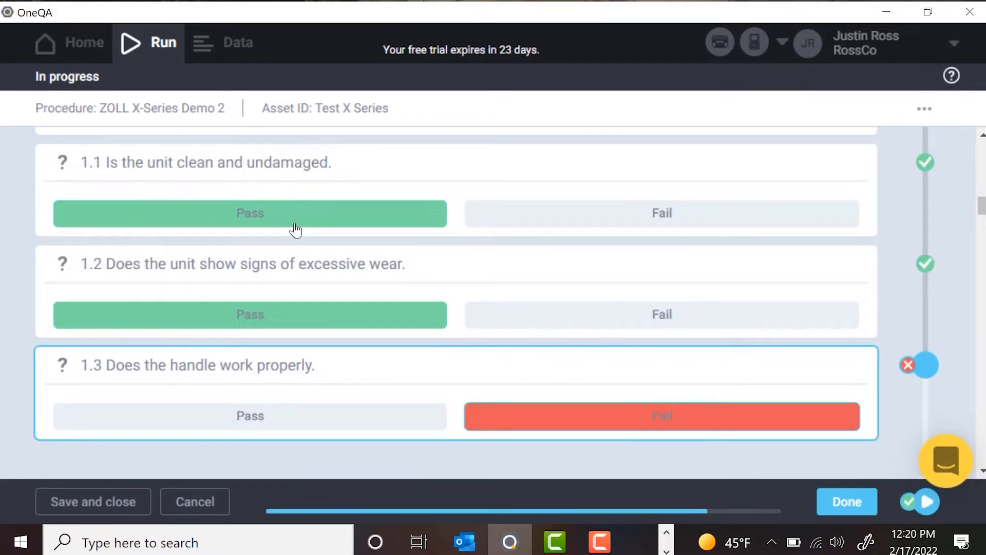
{"action": "mouse_move", "coordinate": [576, 404]}
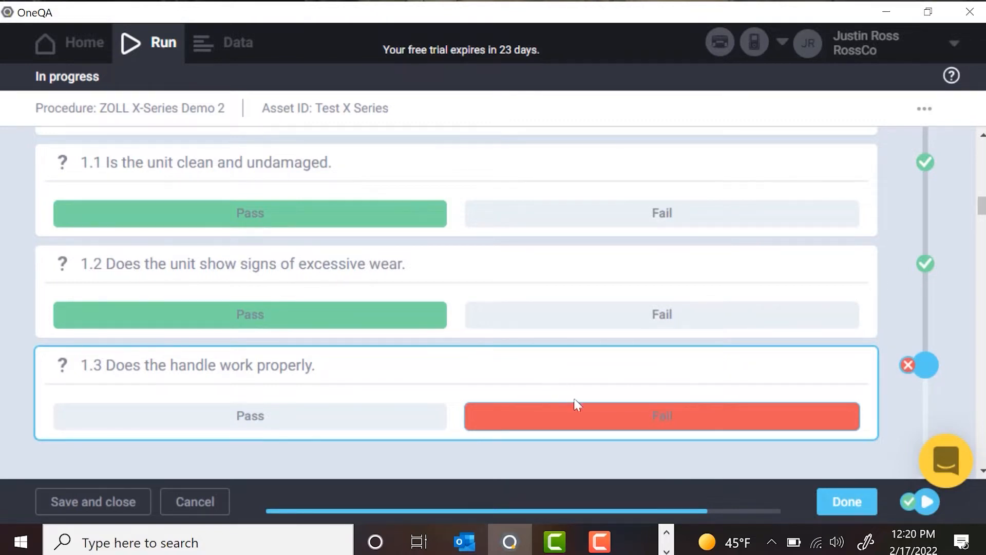
{"action": "mouse_move", "coordinate": [616, 410]}
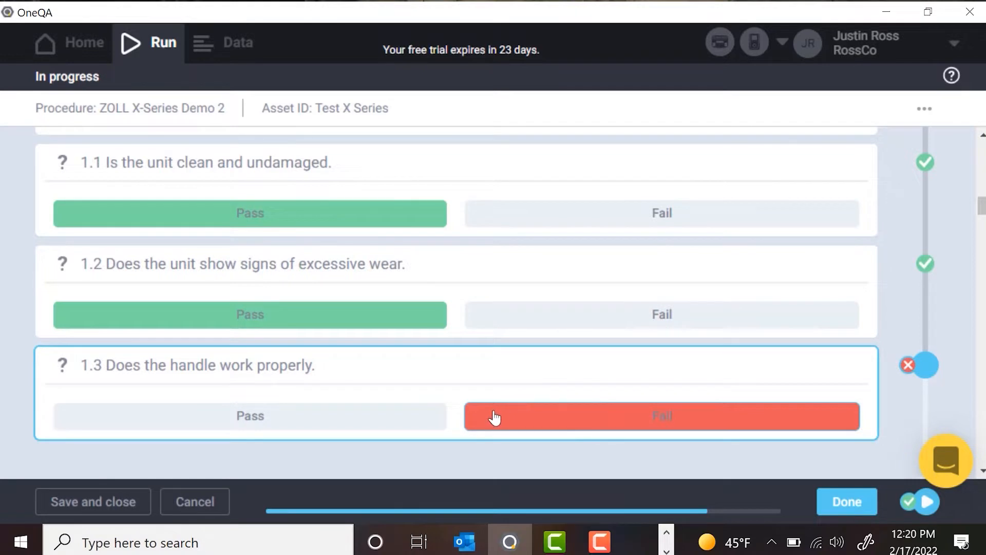
{"action": "left_click", "coordinate": [250, 416]}
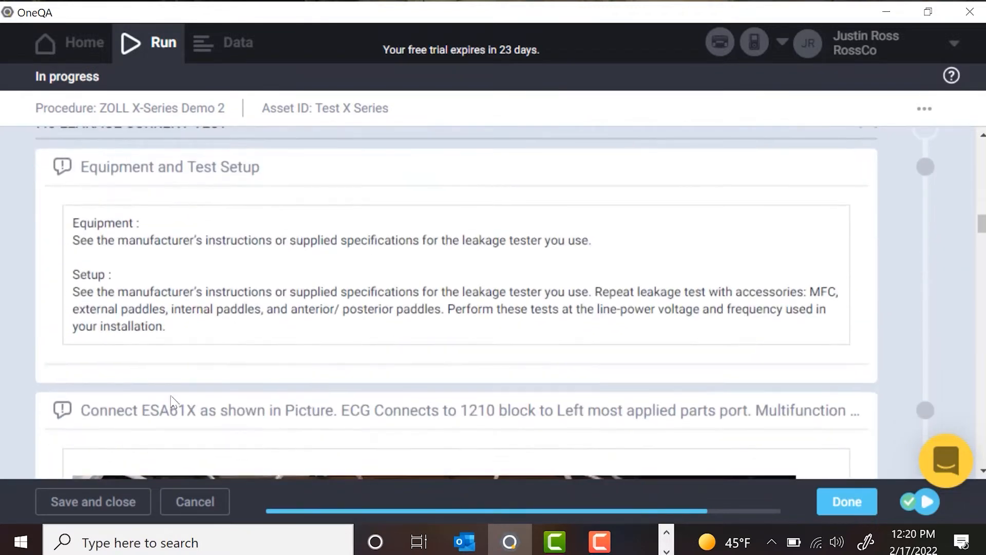
{"action": "scroll", "scroll_direction": "down", "scroll_amount": 3}
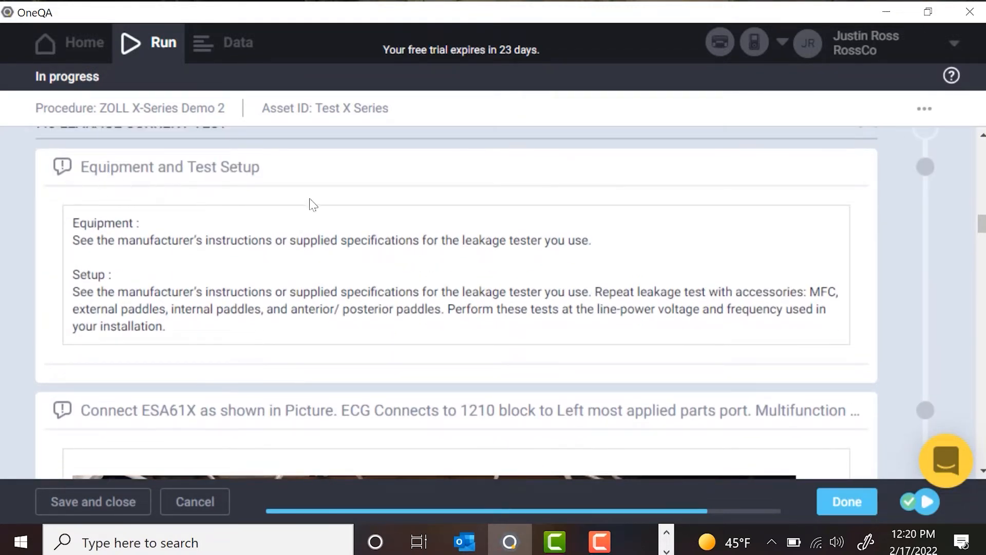
{"action": "mouse_move", "coordinate": [321, 246]}
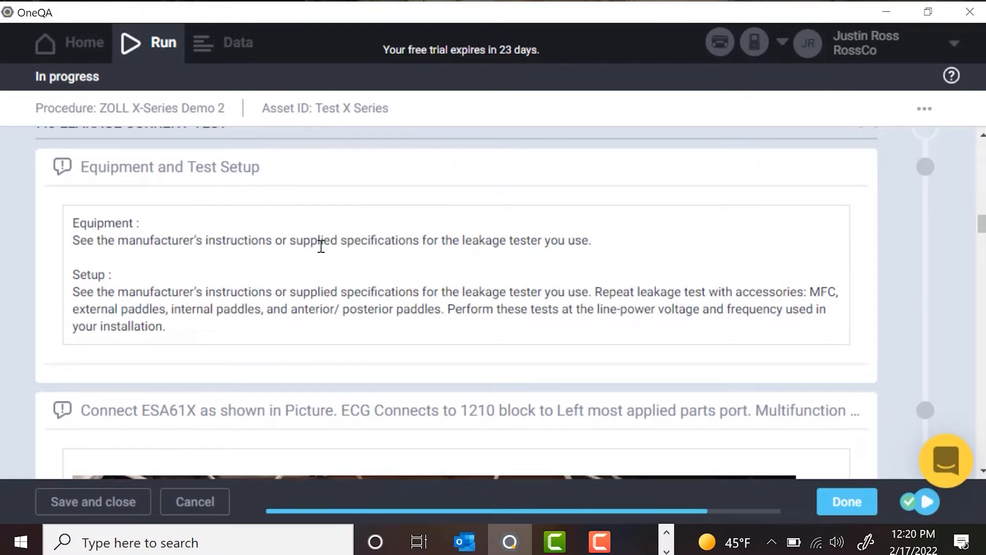
{"action": "scroll", "scroll_direction": "down", "scroll_amount": 3}
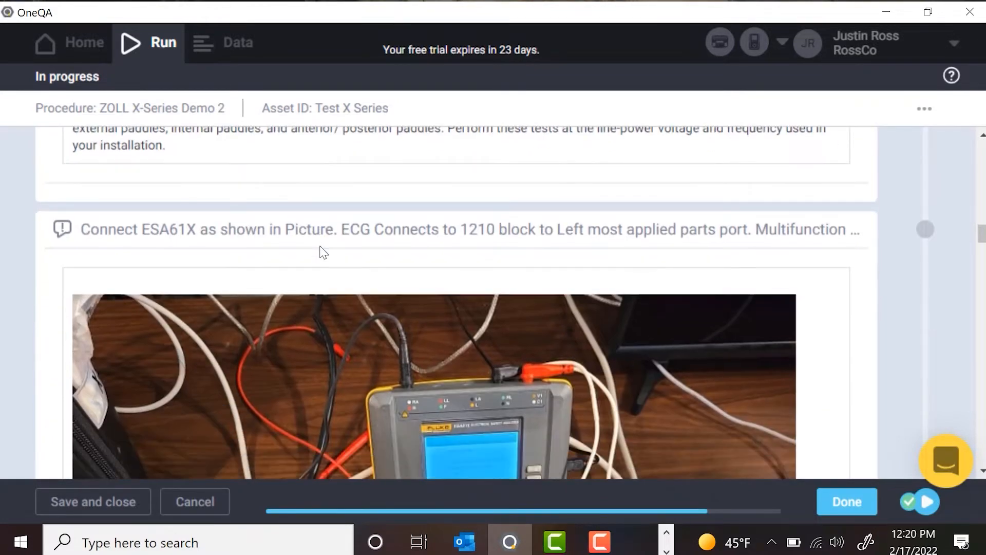
{"action": "scroll", "scroll_direction": "down", "scroll_amount": 3}
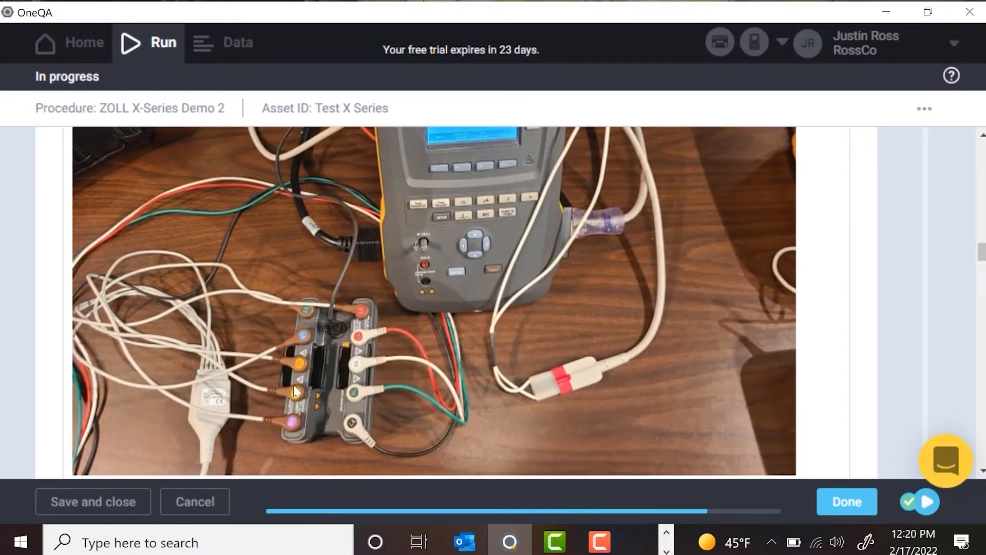
{"action": "mouse_move", "coordinate": [332, 316]}
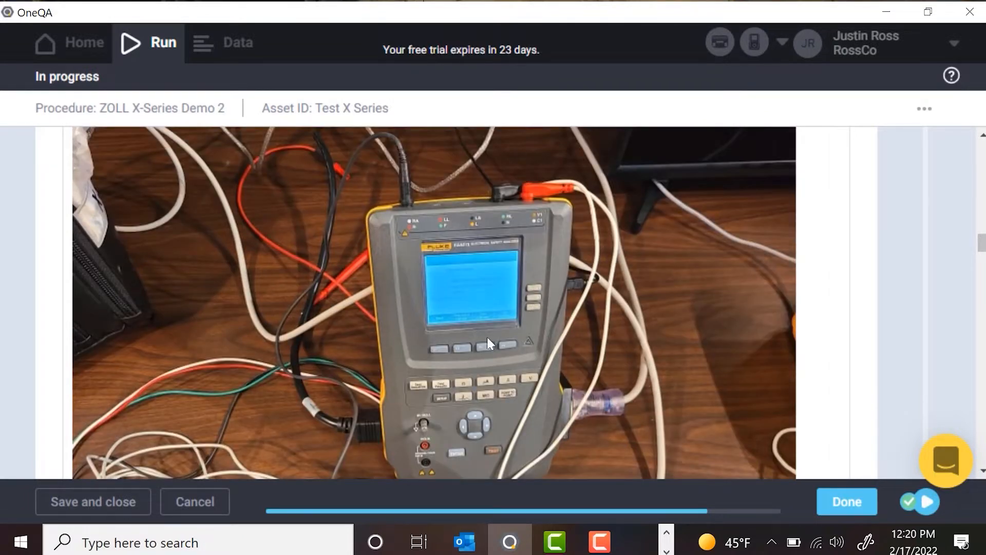
{"action": "mouse_move", "coordinate": [552, 285]}
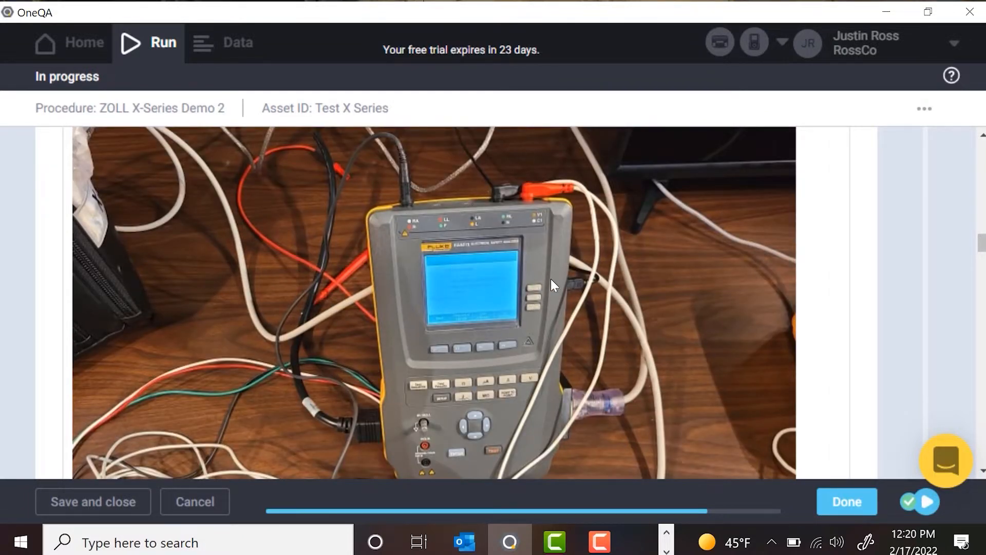
{"action": "scroll", "scroll_direction": "down", "scroll_amount": 3}
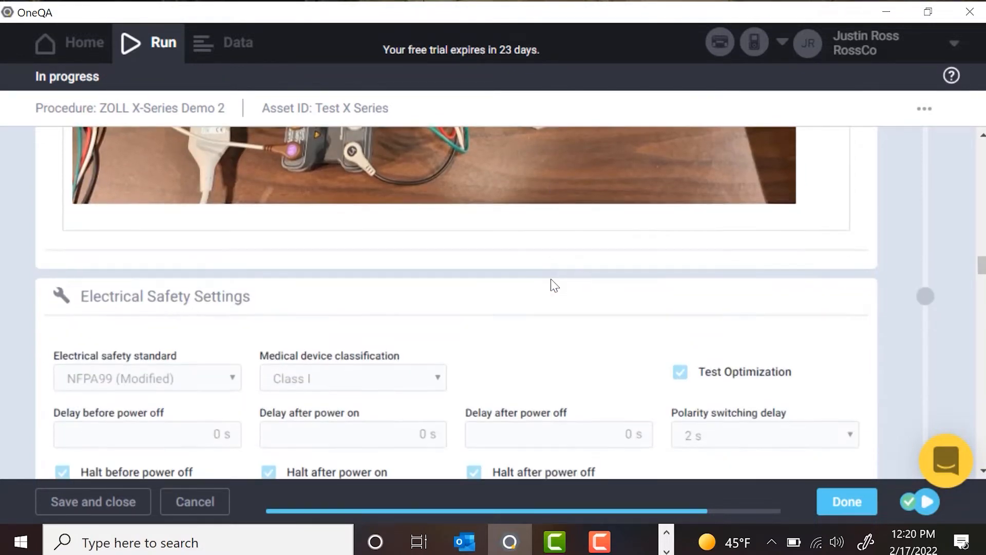
{"action": "scroll", "scroll_direction": "down", "scroll_amount": 3}
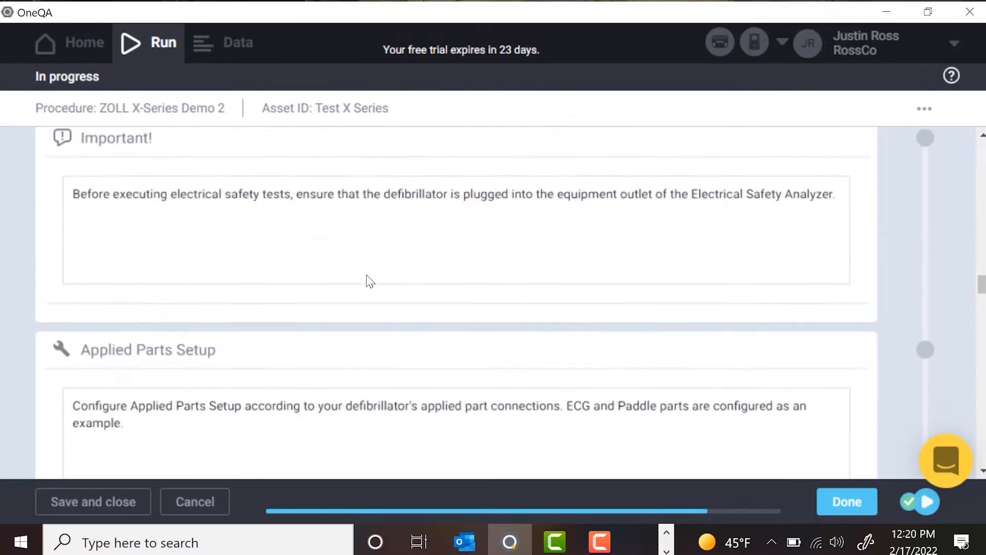
{"action": "scroll", "scroll_direction": "down", "scroll_amount": 3}
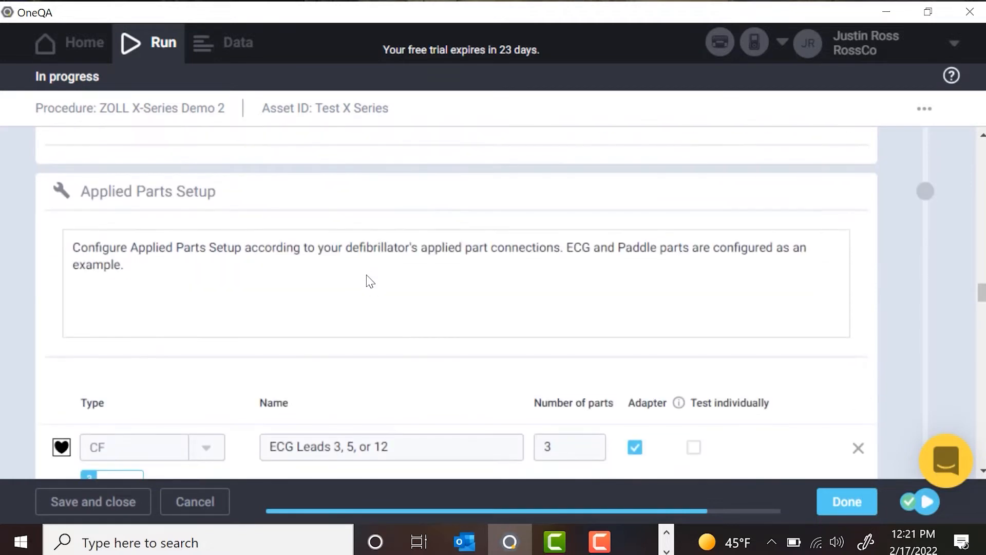
{"action": "scroll", "scroll_direction": "down", "scroll_amount": 3}
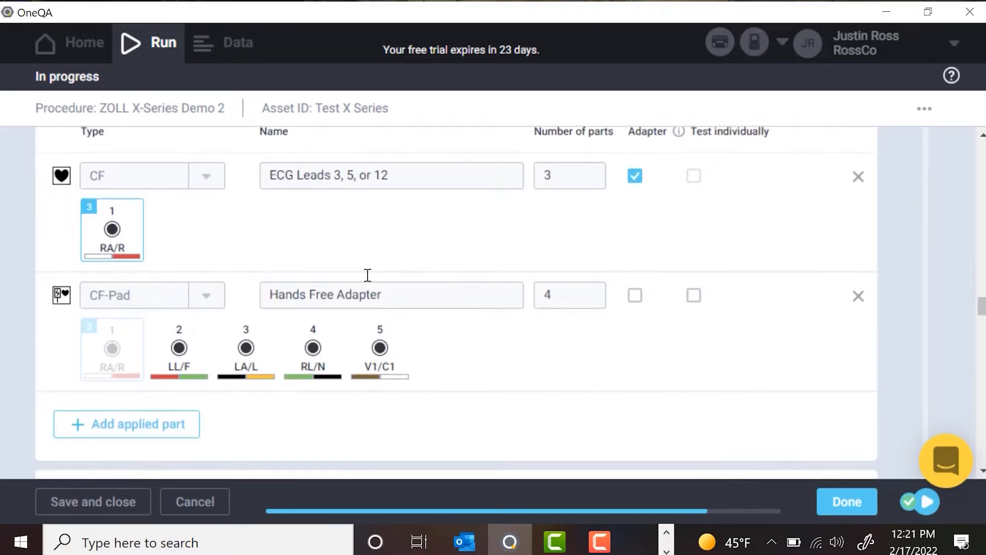
{"action": "scroll", "scroll_direction": "down", "scroll_amount": 3}
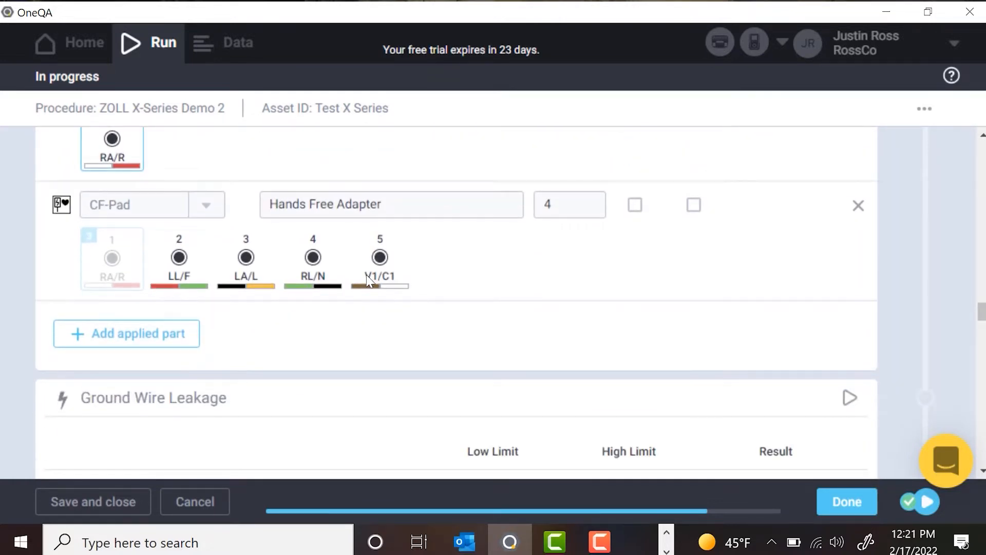
{"action": "scroll", "scroll_direction": "down", "scroll_amount": 3}
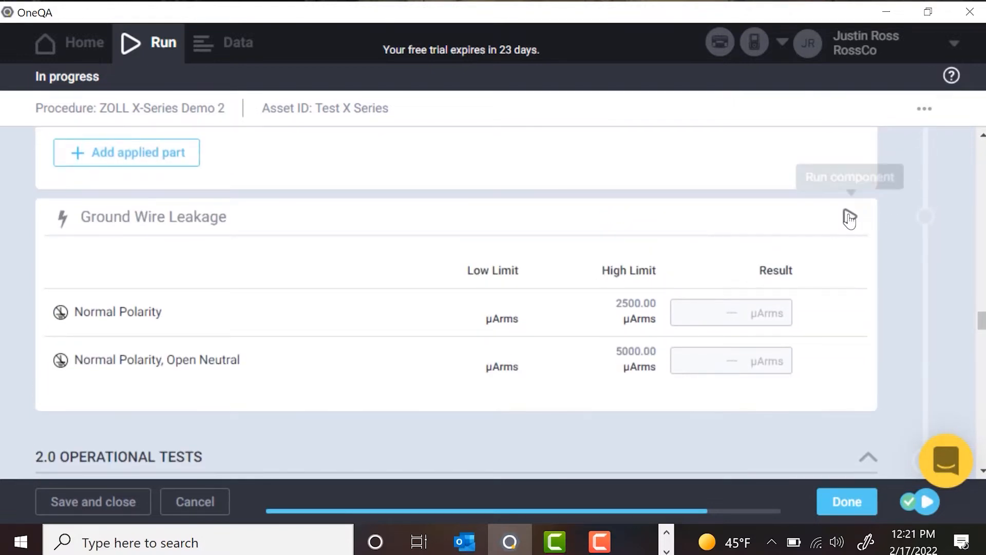
Step: Run the Ground Wire Leakage measurements for the defibrillator
{"action": "left_click", "coordinate": [849, 218]}
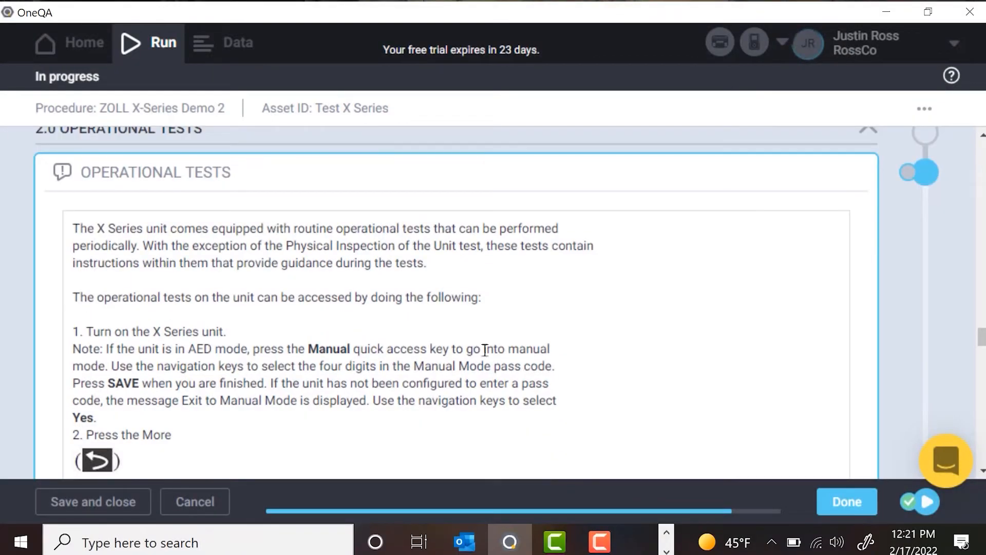
Step: Record the 2.1 Keypad Test as passed and continue to the Shock Test section
{"action": "scroll", "scroll_direction": "down", "scroll_amount": 3}
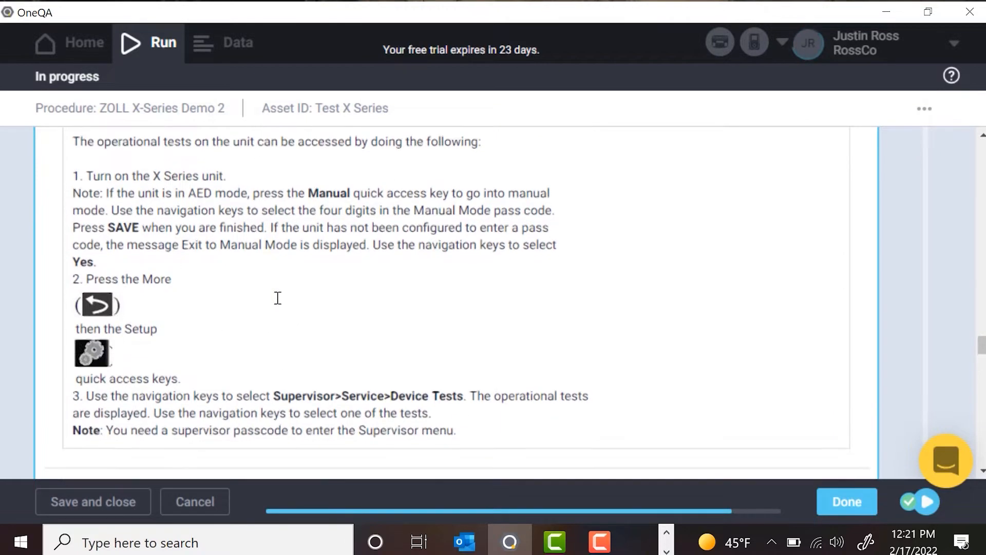
{"action": "scroll", "scroll_direction": "down", "scroll_amount": 3}
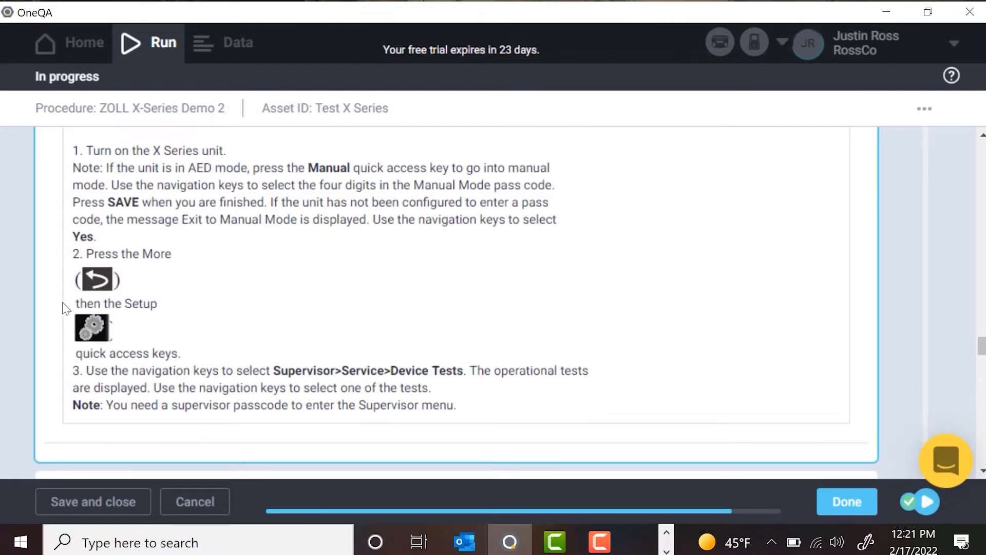
{"action": "scroll", "scroll_direction": "down", "scroll_amount": 3}
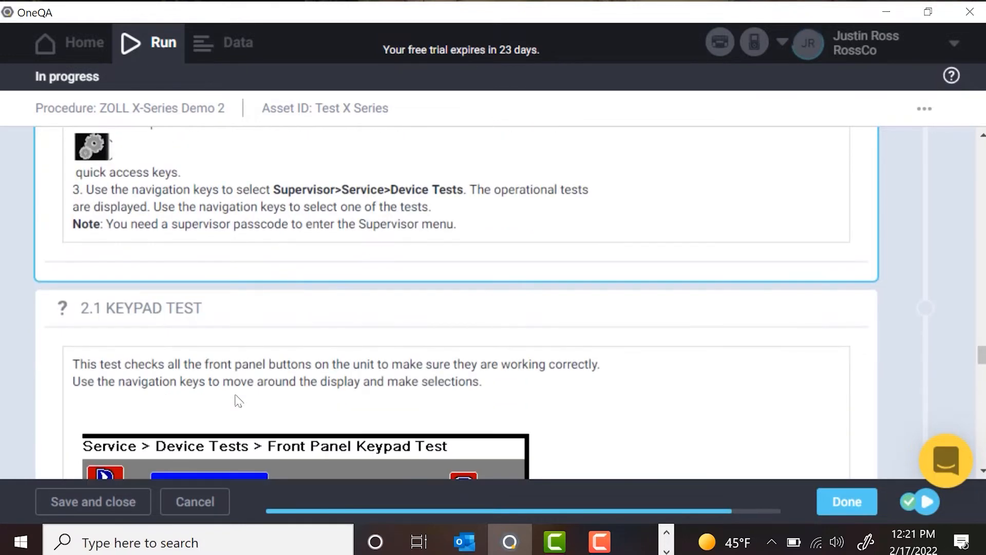
{"action": "scroll", "scroll_direction": "down", "scroll_amount": 3}
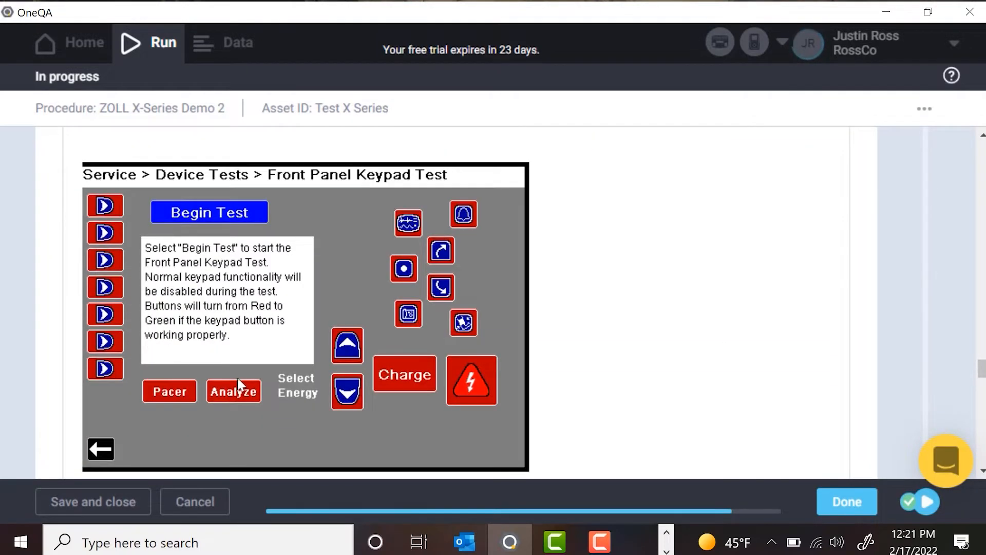
{"action": "scroll", "scroll_direction": "down", "scroll_amount": 3}
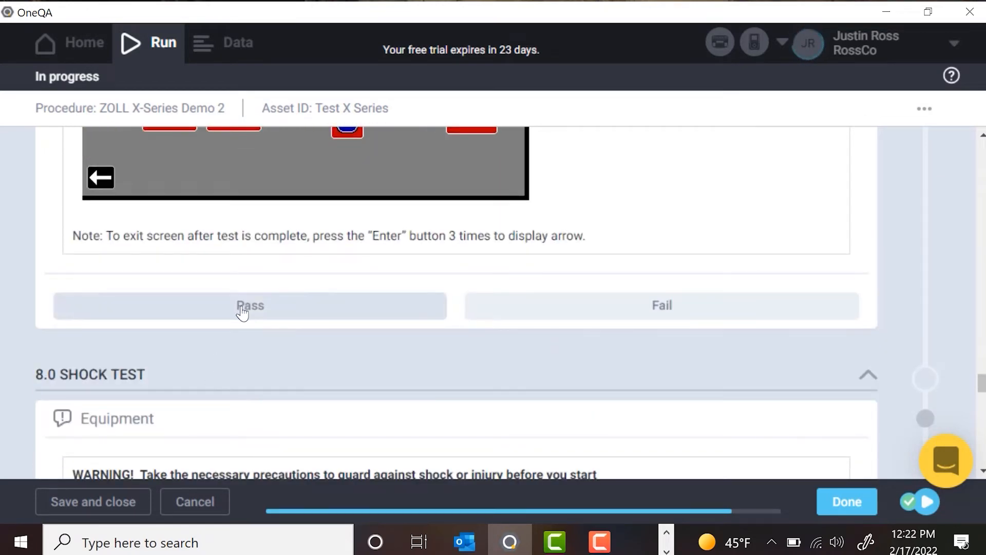
{"action": "left_click", "coordinate": [248, 307]}
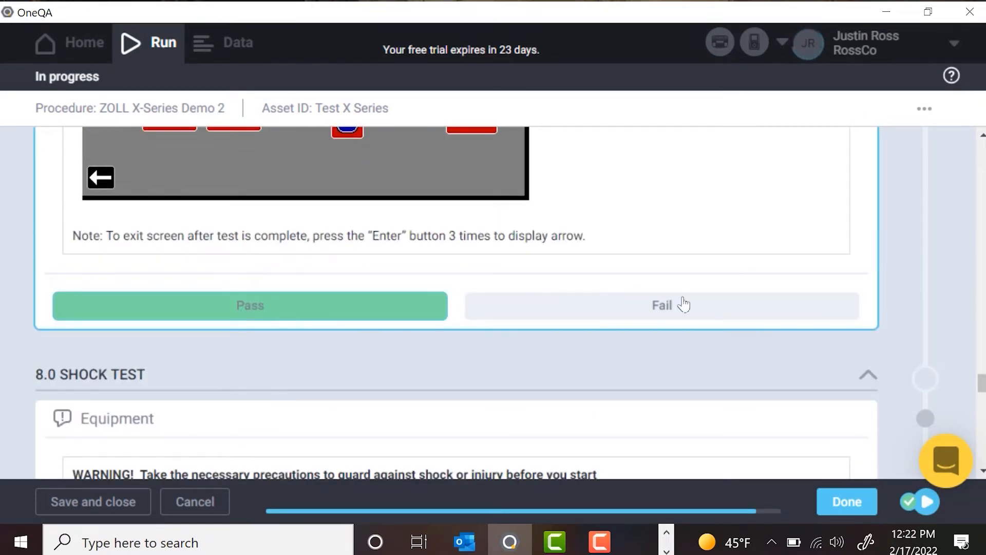
{"action": "scroll", "scroll_direction": "down", "scroll_amount": 3}
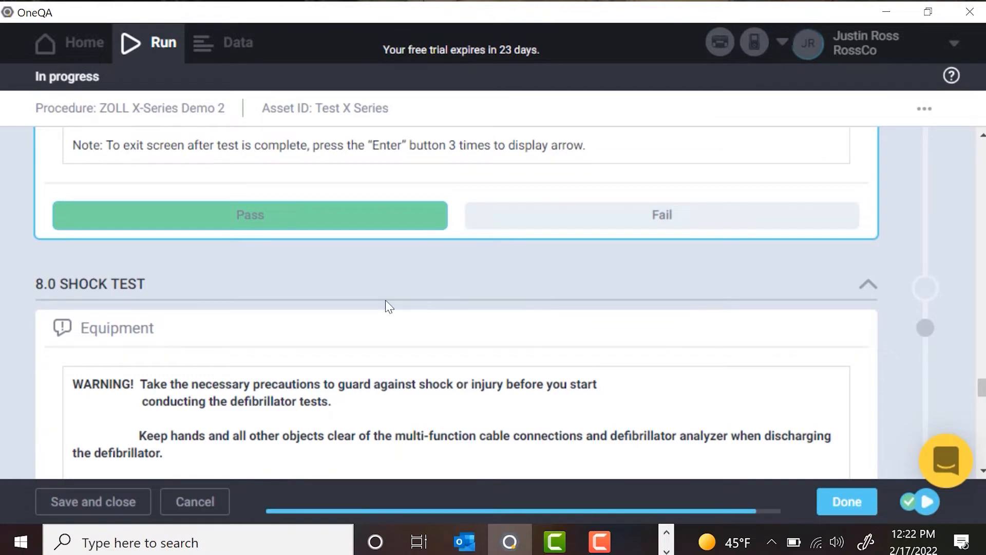
{"action": "scroll", "scroll_direction": "down", "scroll_amount": 3}
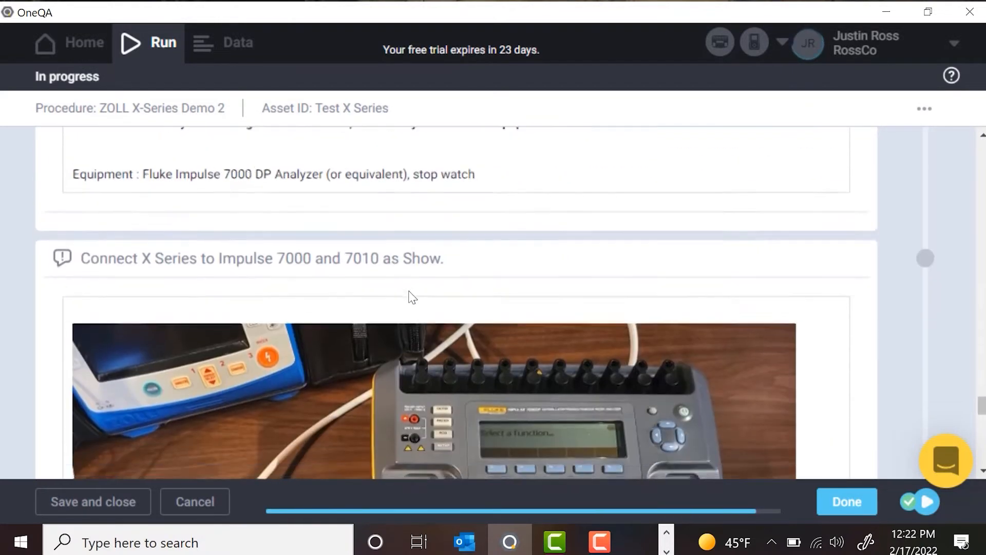
{"action": "scroll", "scroll_direction": "down", "scroll_amount": 3}
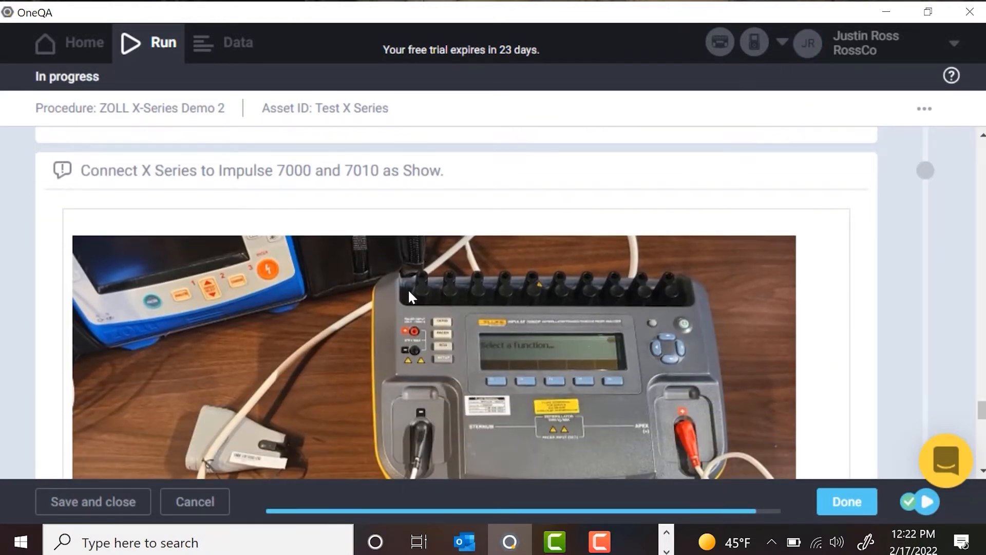
{"action": "scroll", "scroll_direction": "down", "scroll_amount": 3}
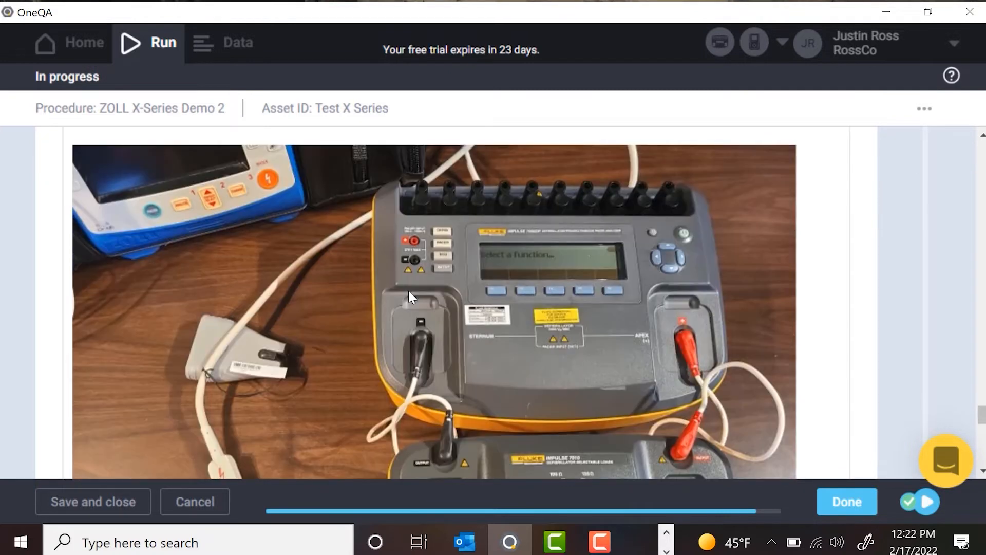
{"action": "scroll", "scroll_direction": "down", "scroll_amount": 3}
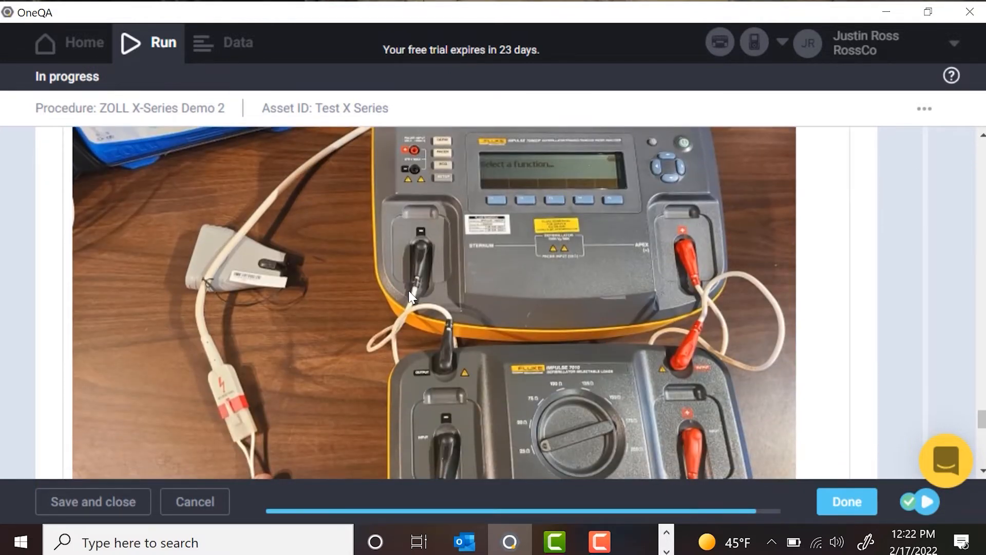
{"action": "scroll", "scroll_direction": "down", "scroll_amount": 3}
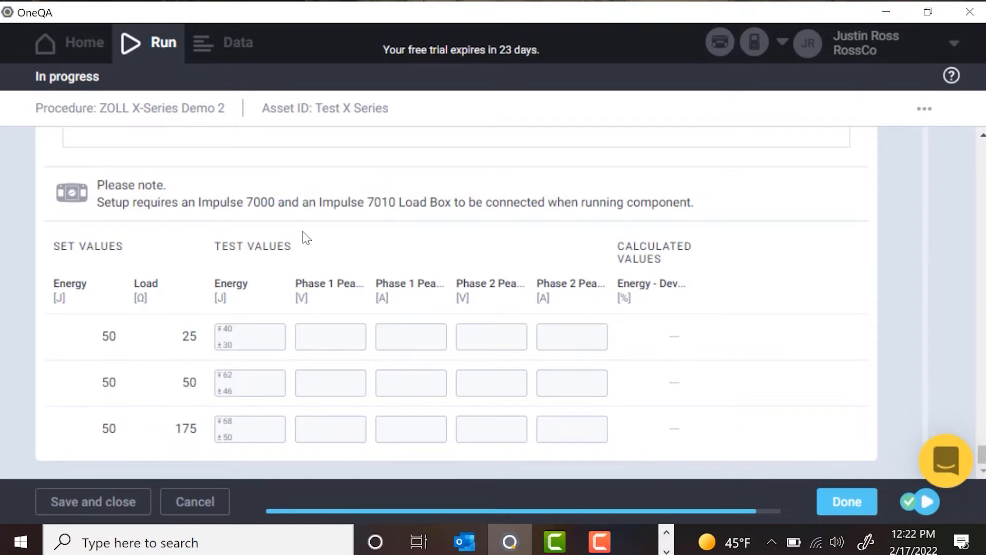
Step: Enter the 50 J shock test energy and peak readings for the three loads, then mark the procedure Done
{"action": "left_click", "coordinate": [248, 336]}
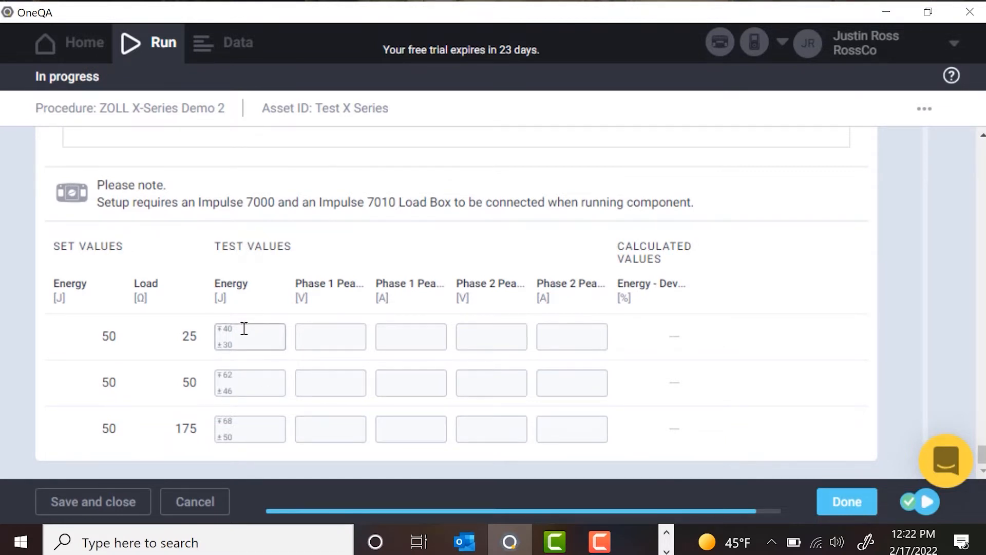
{"action": "left_click", "coordinate": [249, 336]}
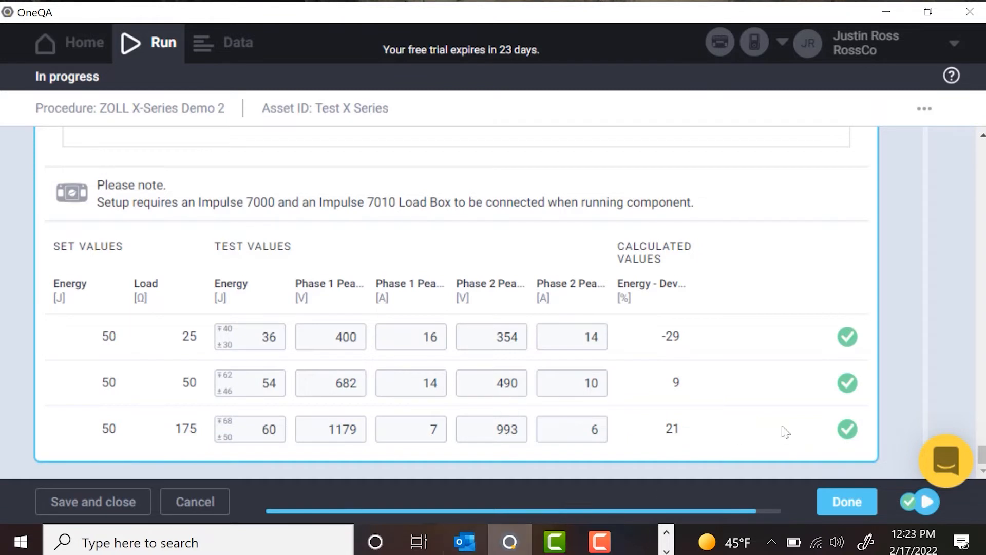
{"action": "mouse_move", "coordinate": [847, 501]}
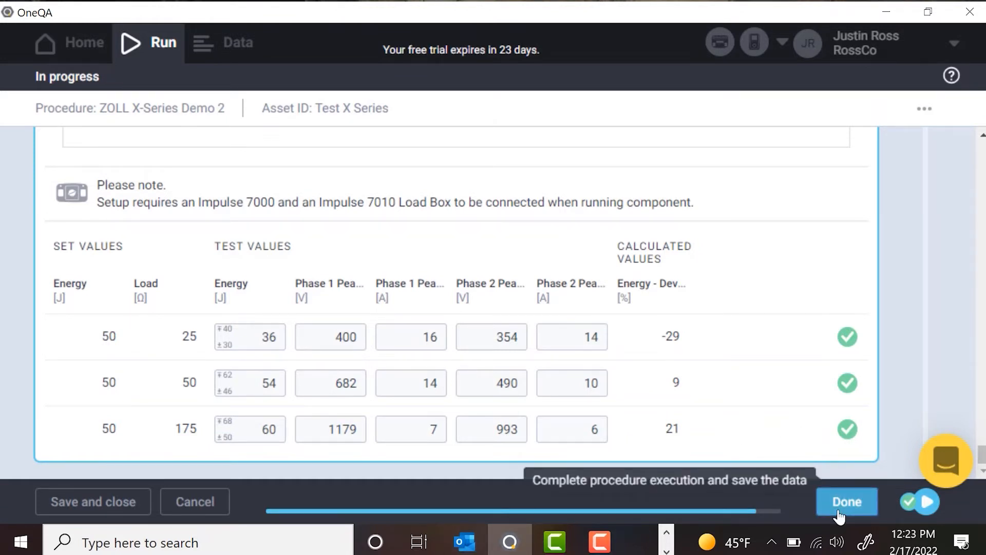
{"action": "left_click", "coordinate": [845, 501]}
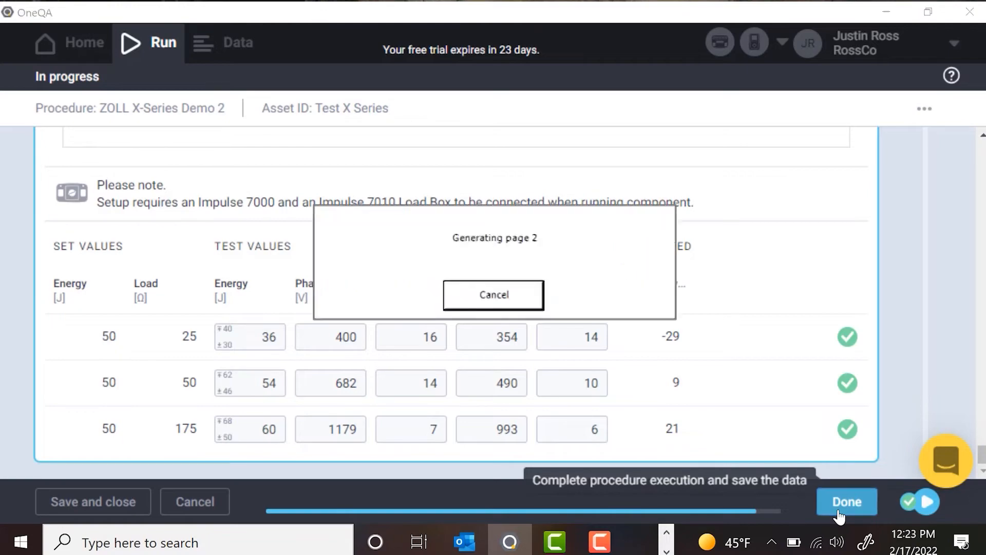